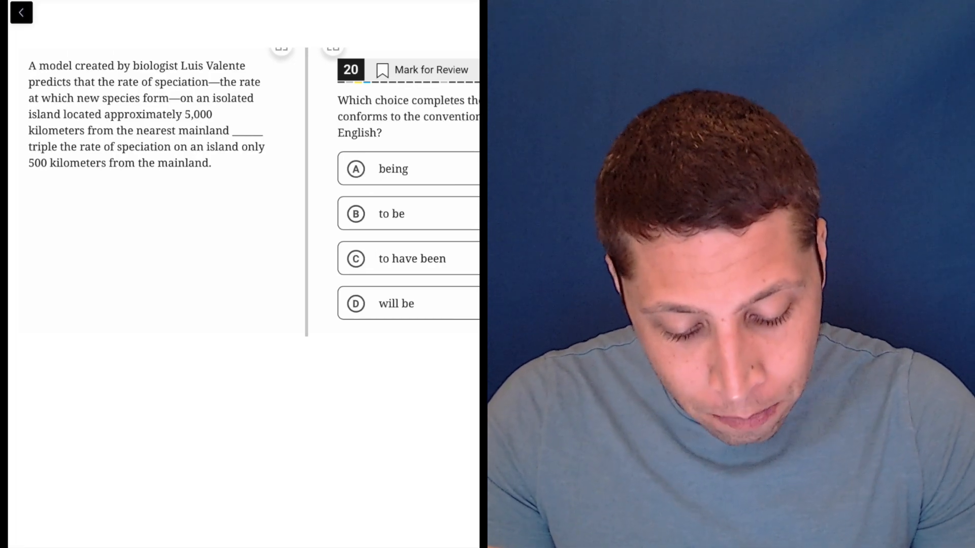
Draw a red X over answer choice A, 'being', on question 20.
{"action": "left_click", "coordinate": [355, 169]}
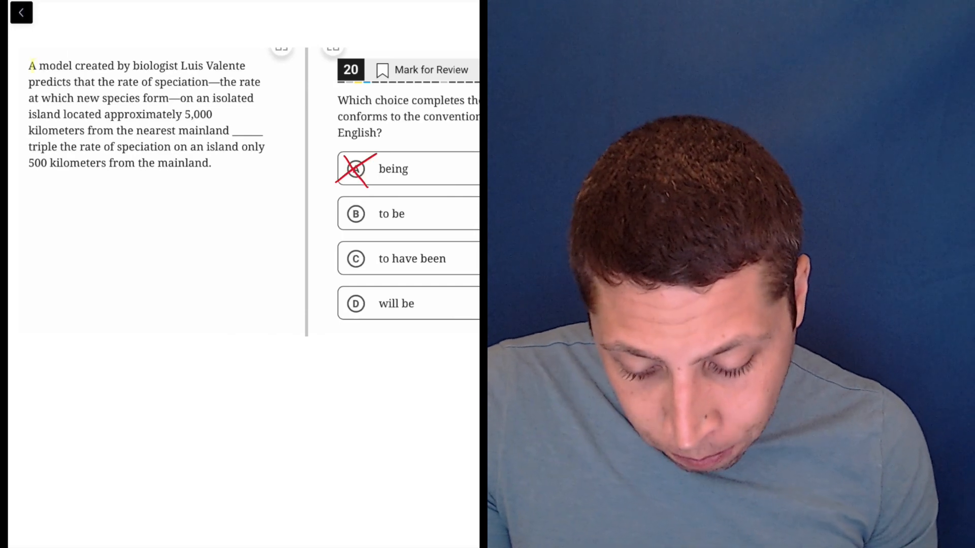
Highlight 'the model predicts the rate of speciation' and the 5,000-kilometer island phrase in yellow.
{"action": "left_click_drag", "start_coordinate": [29, 65], "coordinate": [245, 65]}
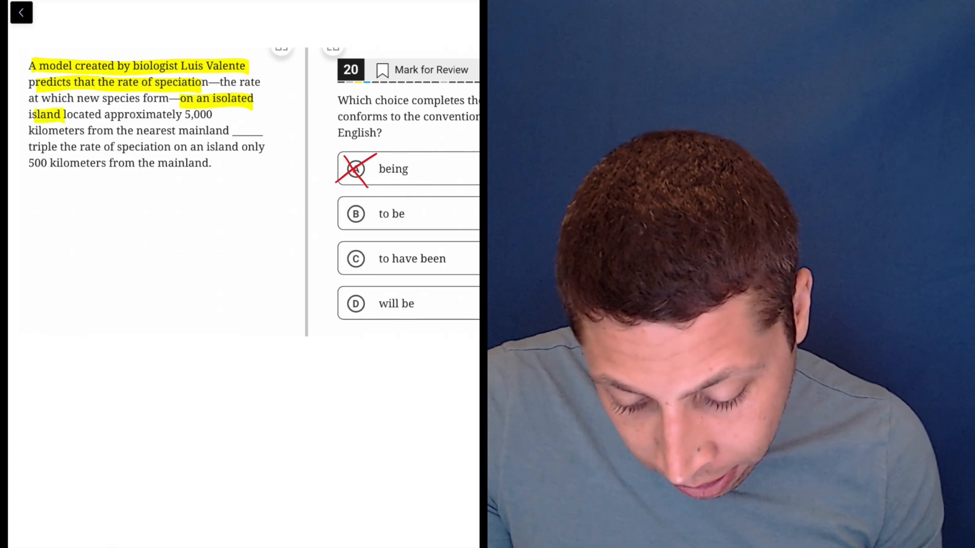
{"action": "left_click_drag", "start_coordinate": [67, 113], "coordinate": [215, 114]}
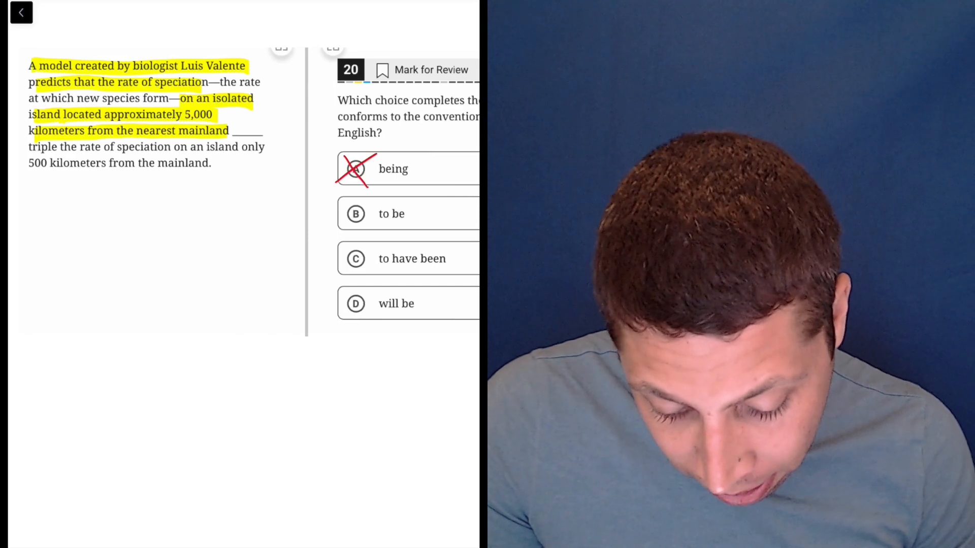
Cross out answer choice C, 'to have been', in red.
{"action": "left_click", "coordinate": [355, 258]}
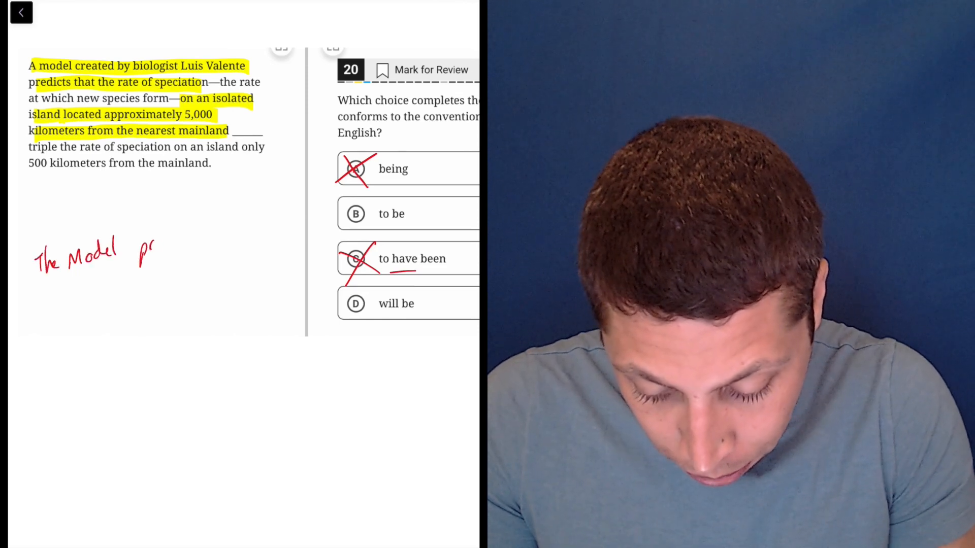
Extend the handwritten note to 'The Model predicts the rate ___ tri'.
{"action": "type", "text": "predicts the"}
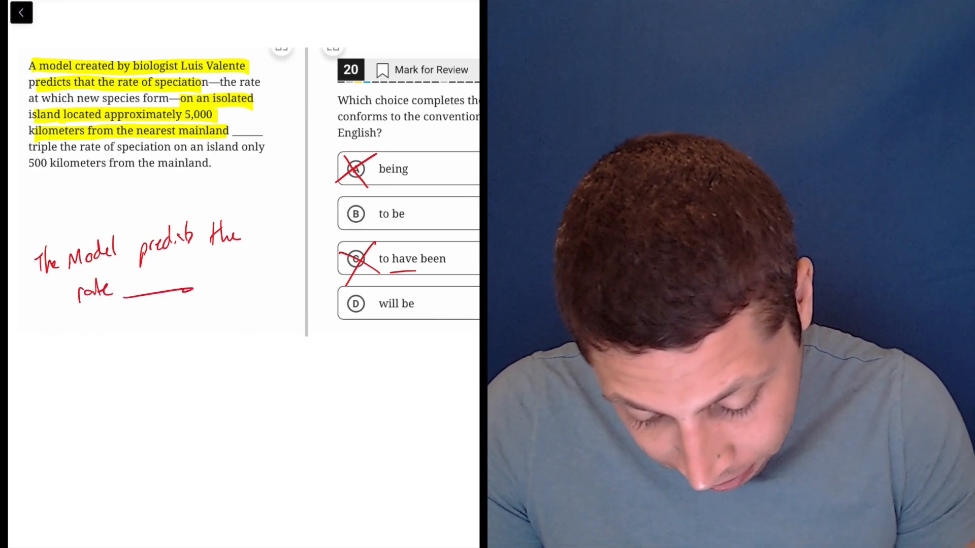
{"action": "type", "text": "tri"}
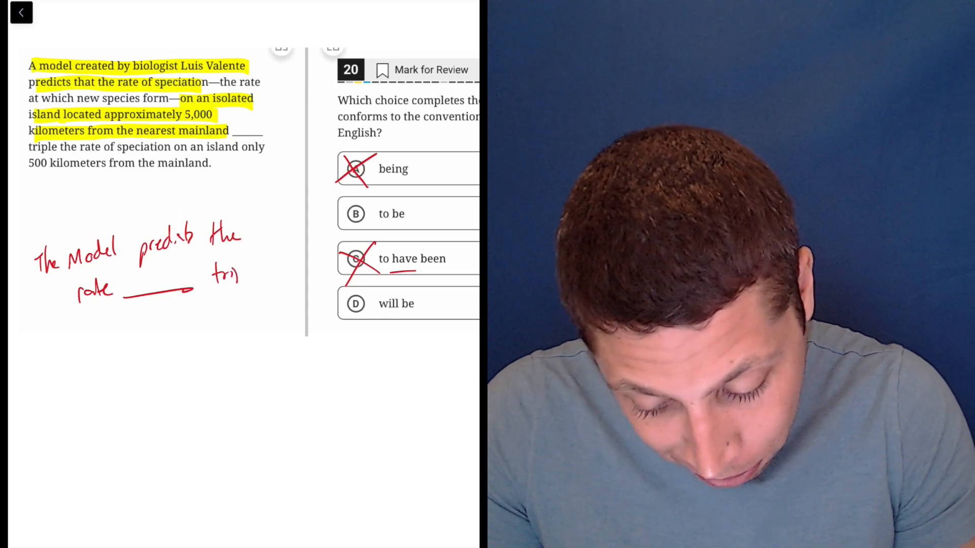